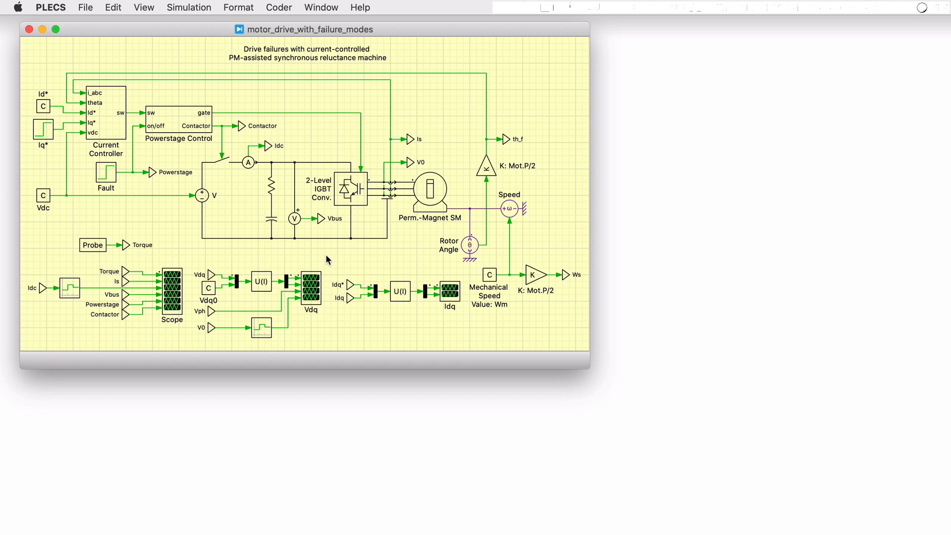
pyautogui.moveTo(335, 241)
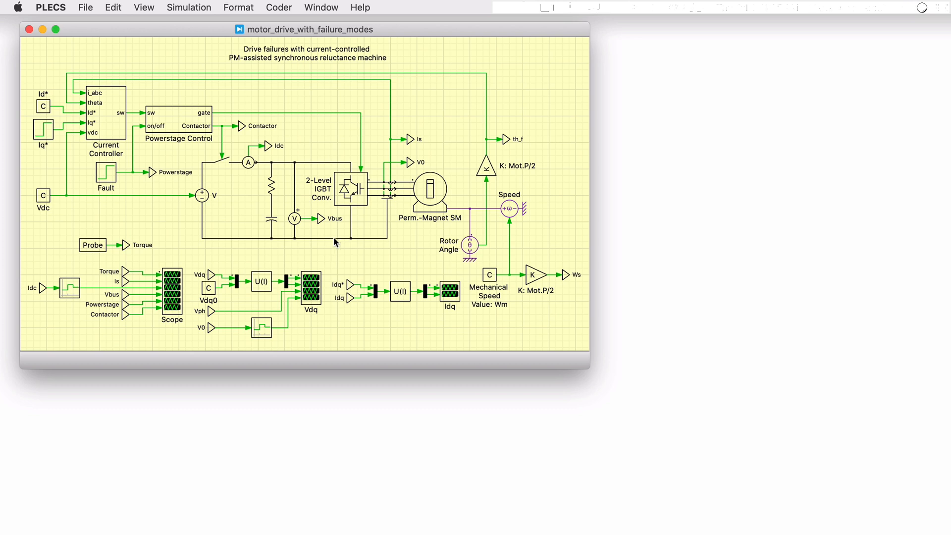
# Inspect the 2-Level IGBT converter's DC-link contactor switch and close its internal view.
pyautogui.rightClick(351, 188)
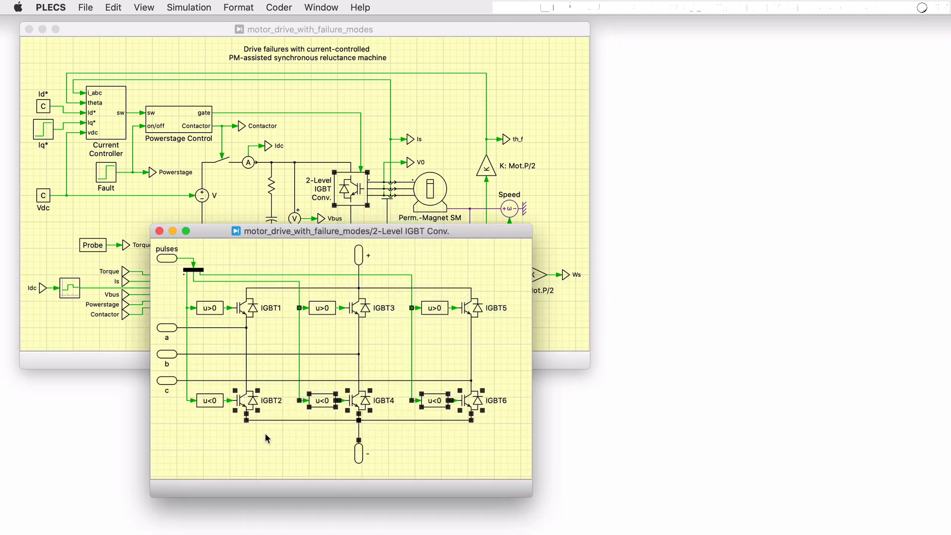
pyautogui.click(307, 27)
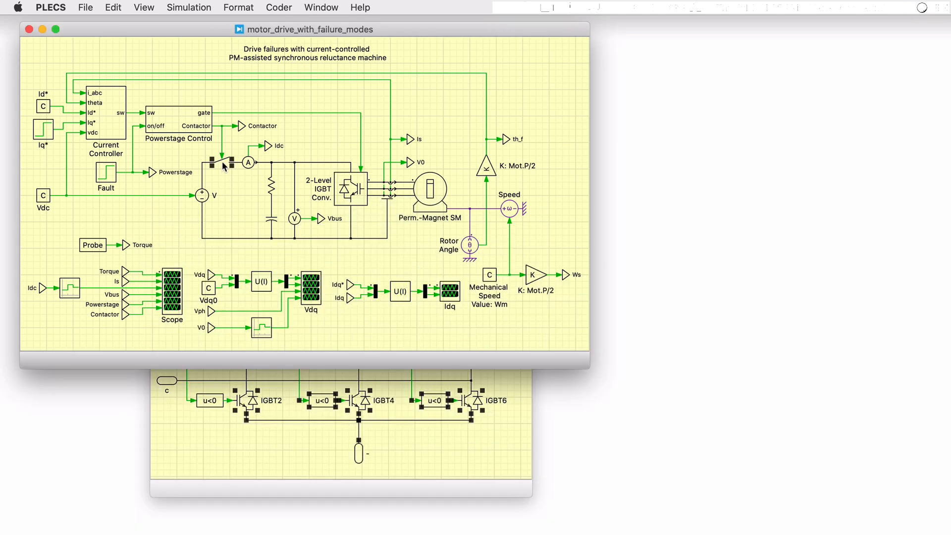
pyautogui.moveTo(230, 182)
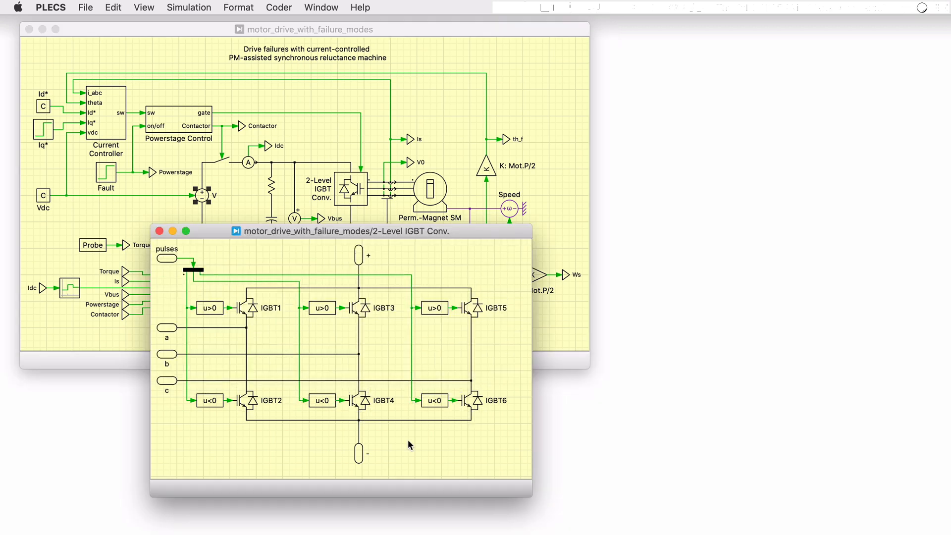
pyautogui.click(159, 232)
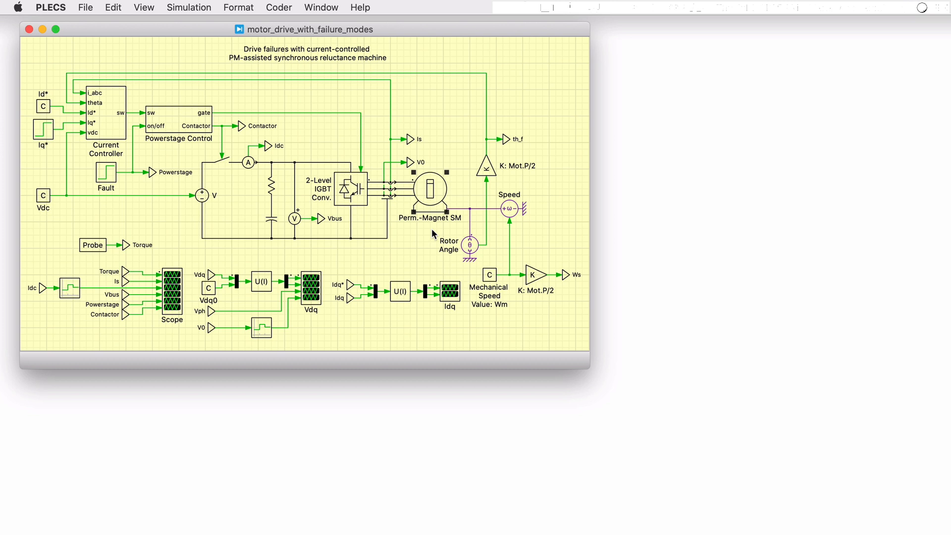
# Review the speed sensor and permanent-magnet machine, keeping the voltage-behind-reactance model.
pyautogui.click(509, 208)
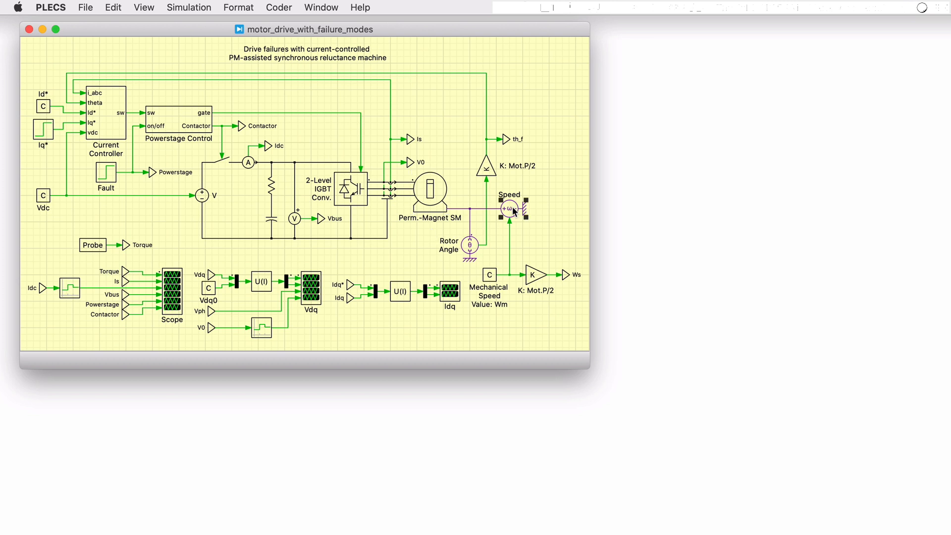
pyautogui.moveTo(517, 233)
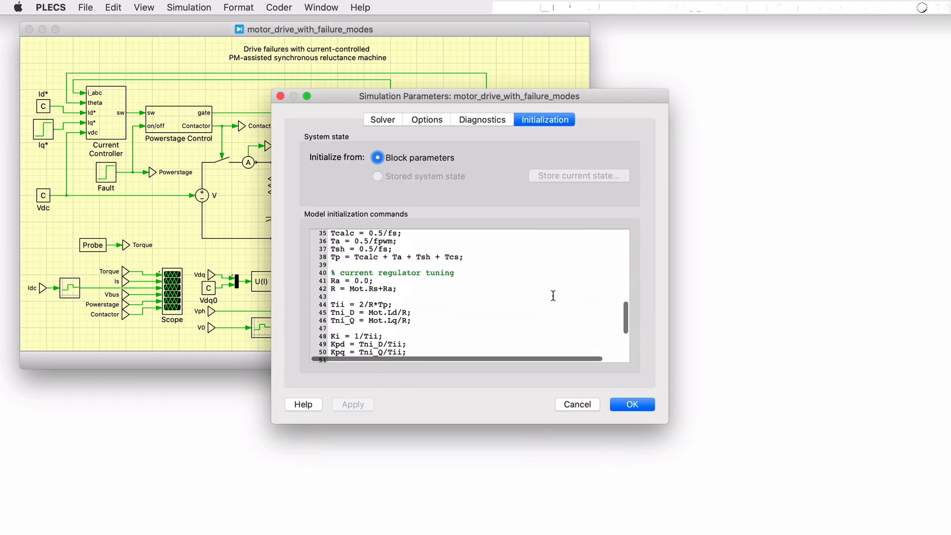
pyautogui.scroll(-3)
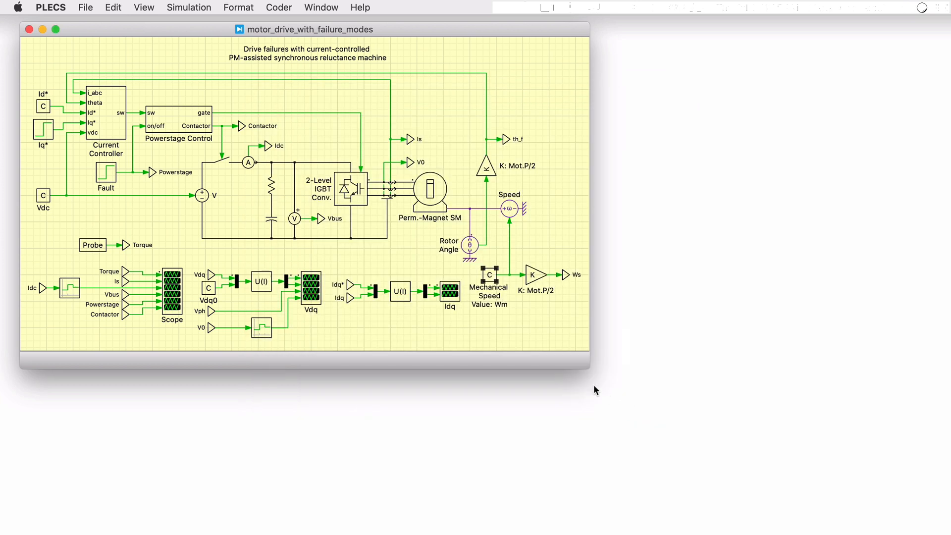
pyautogui.click(431, 192)
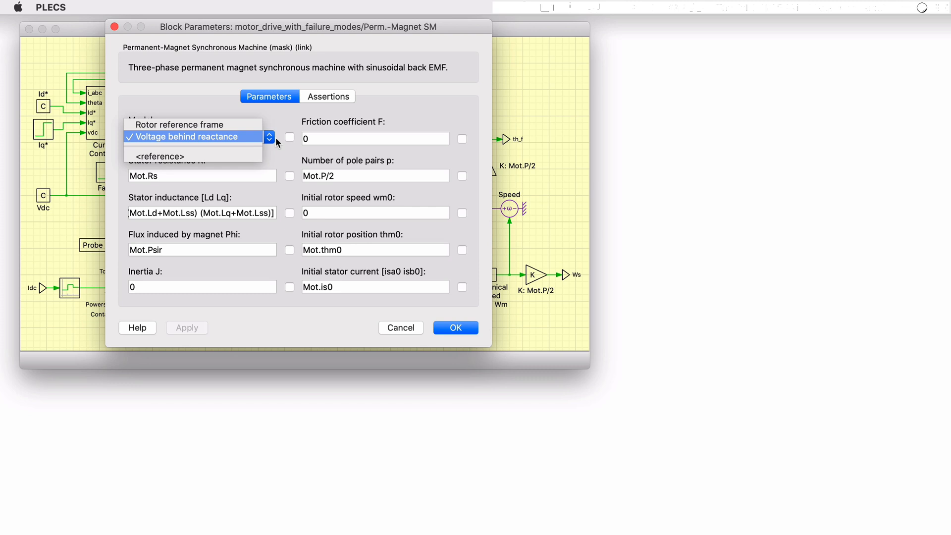
pyautogui.click(400, 327)
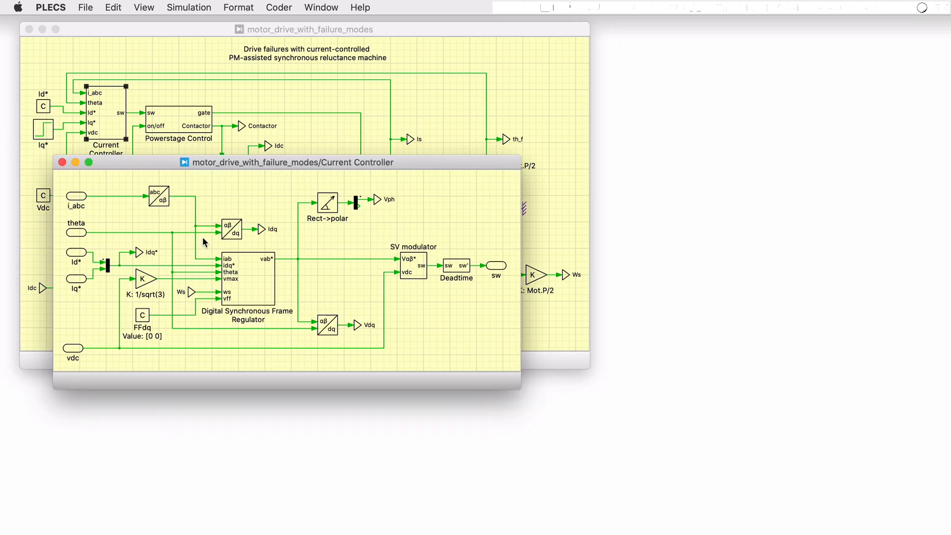
# Review the synchronous frame regulator code and Id*/Iq* references, with Powerstage Control settings placed aside.
pyautogui.click(247, 279)
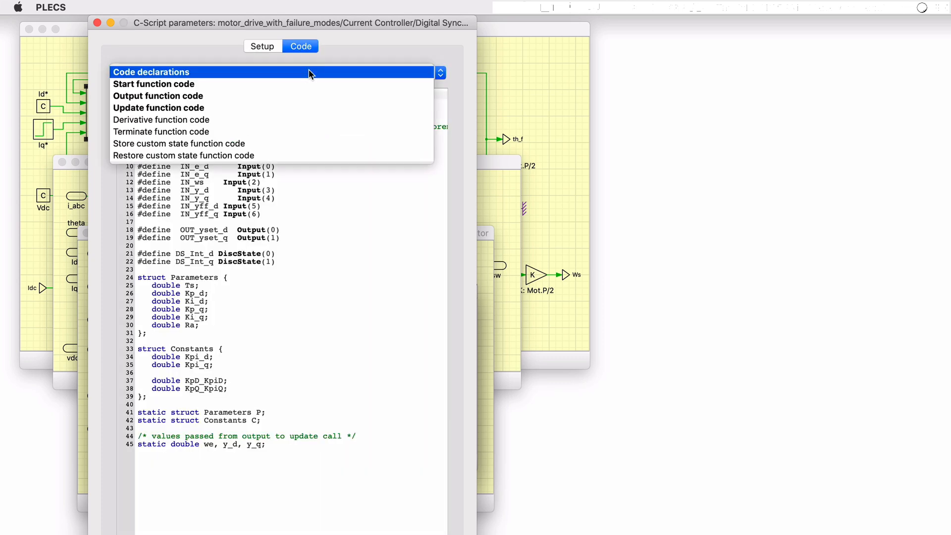
pyautogui.click(158, 107)
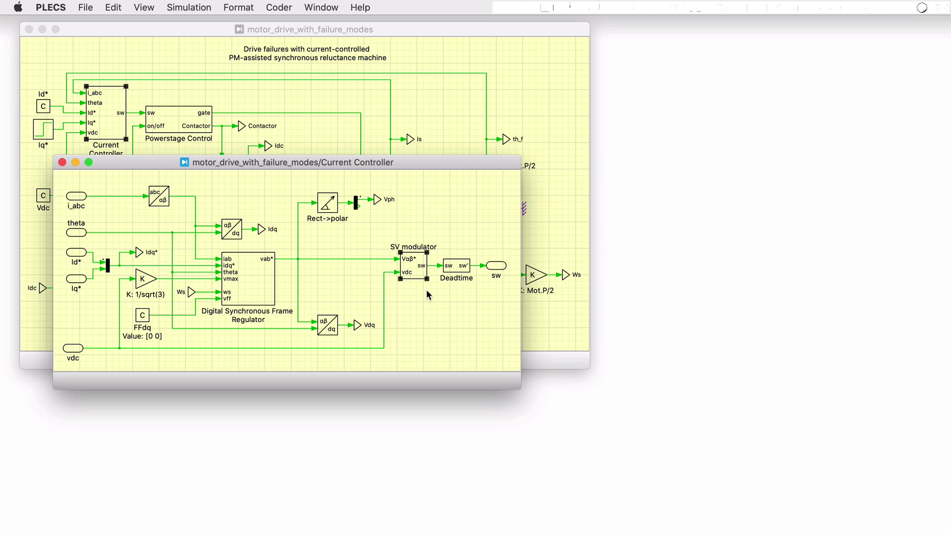
pyautogui.moveTo(441, 280)
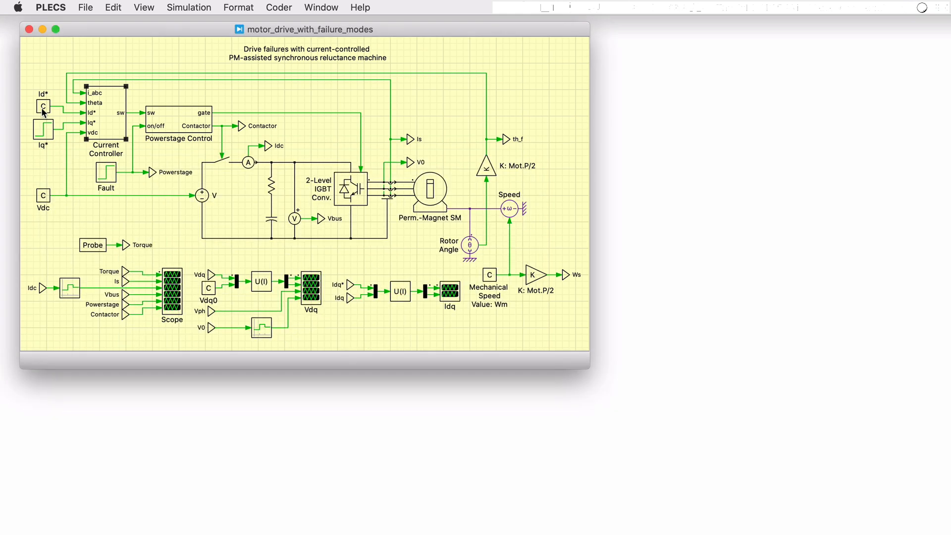
pyautogui.click(43, 108)
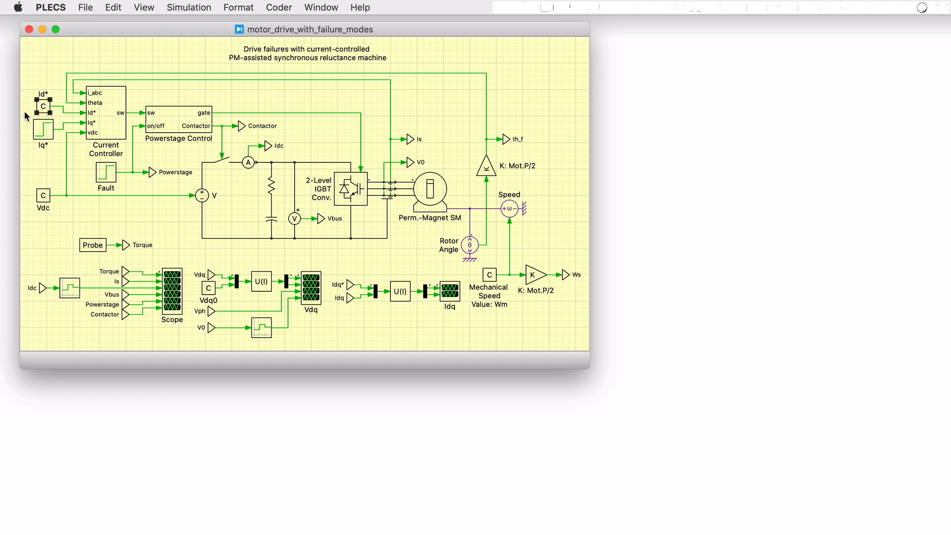
pyautogui.click(35, 134)
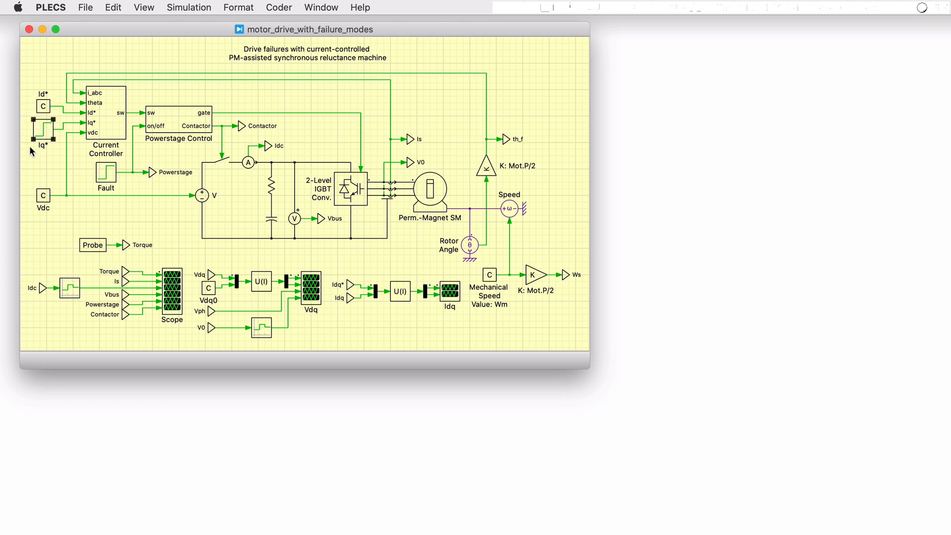
pyautogui.moveTo(354, 247)
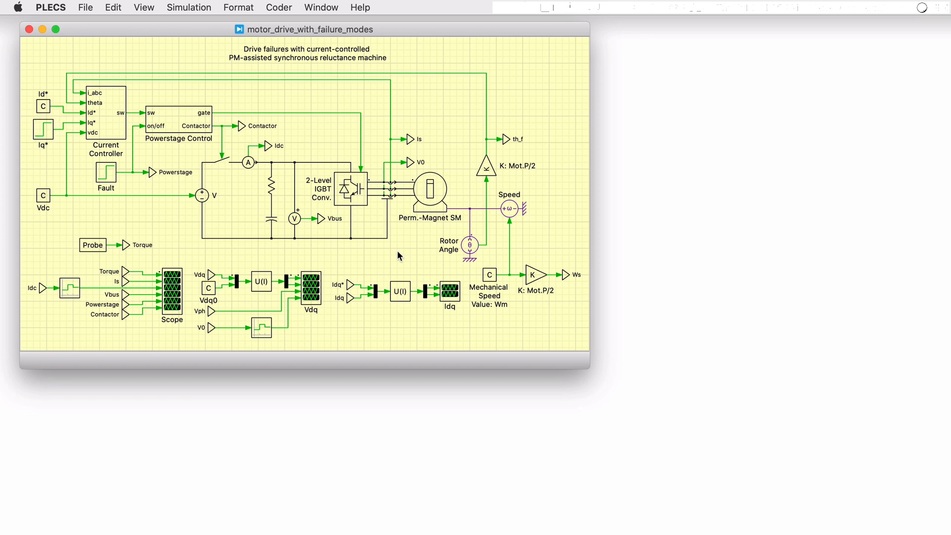
pyautogui.moveTo(419, 222)
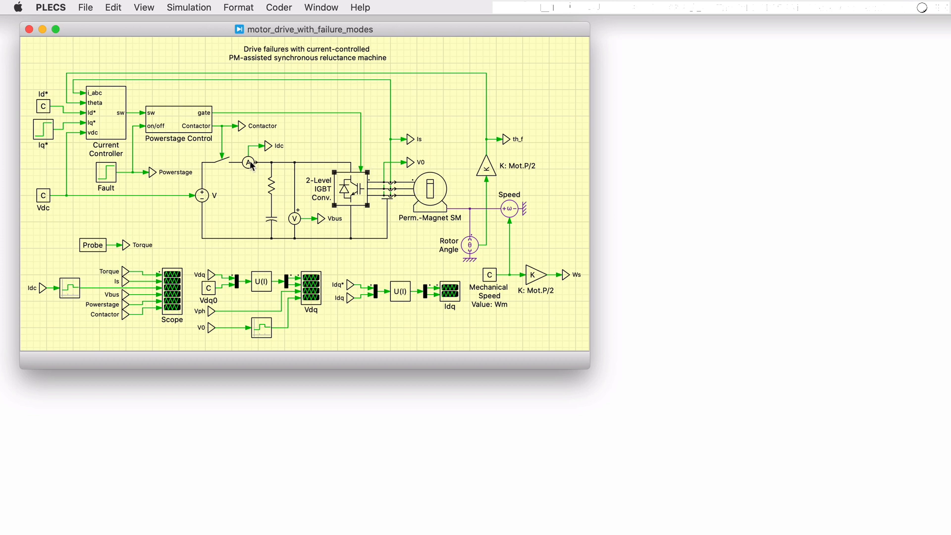
pyautogui.moveTo(252, 190)
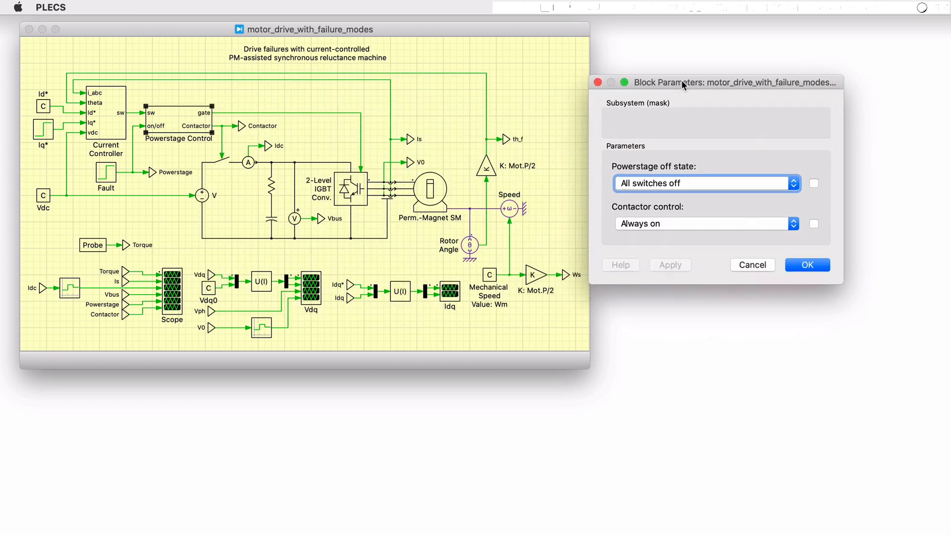
pyautogui.moveTo(682, 83); pyautogui.dragTo(702, 76)
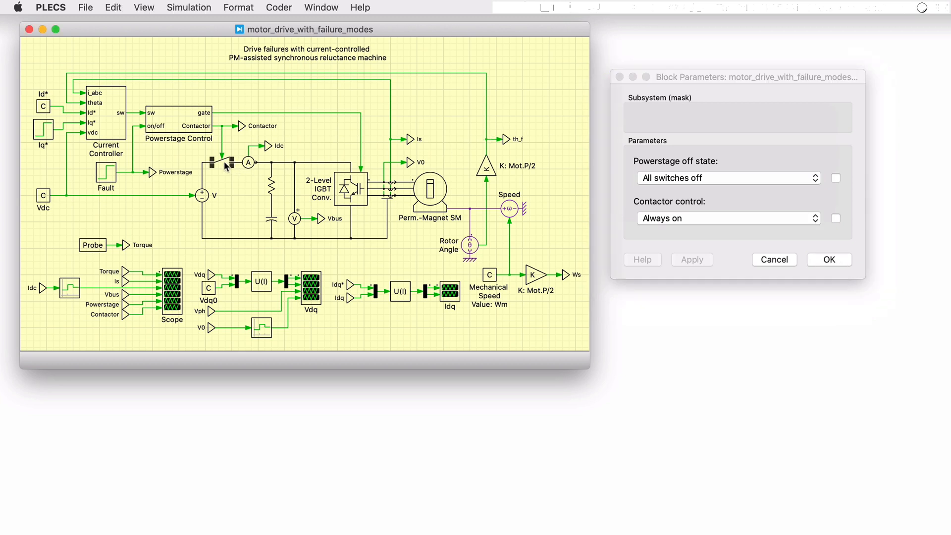
pyautogui.moveTo(229, 178)
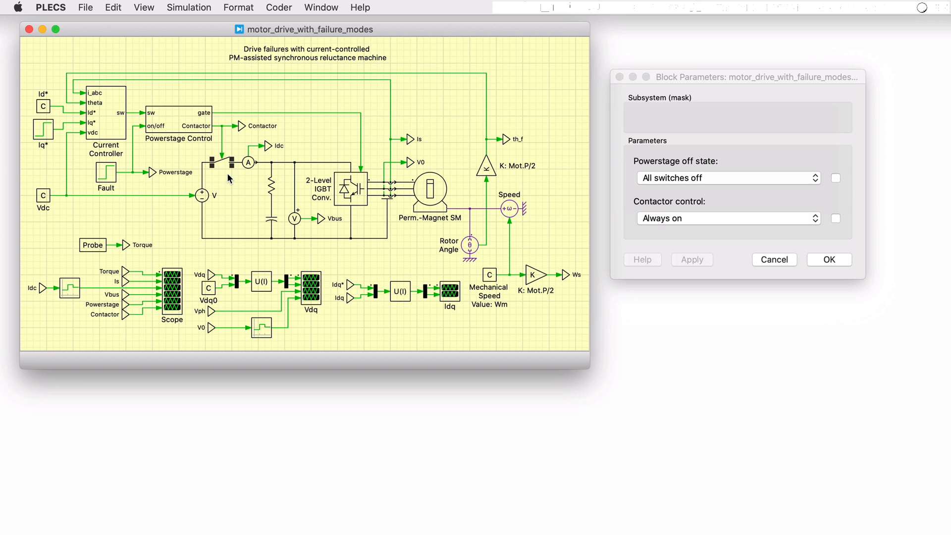
pyautogui.moveTo(250, 209)
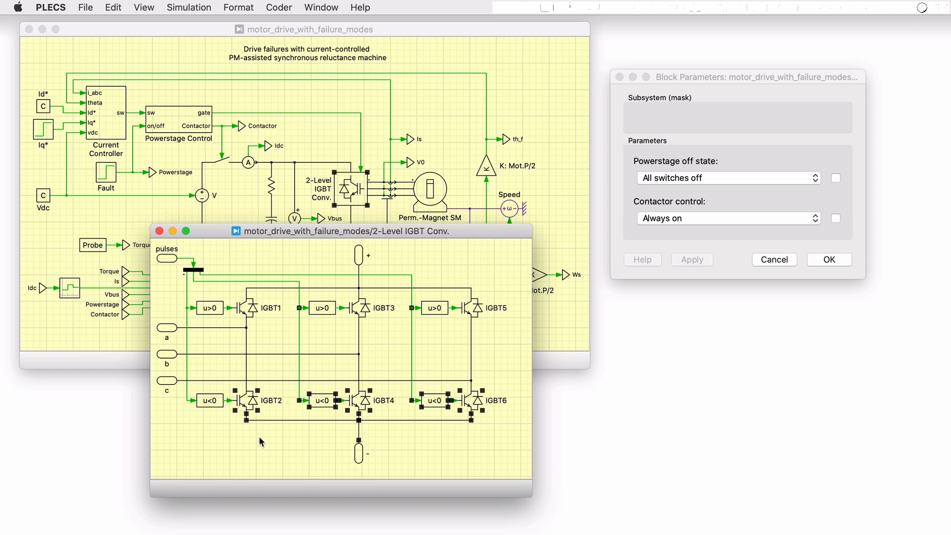
pyautogui.moveTo(159, 231)
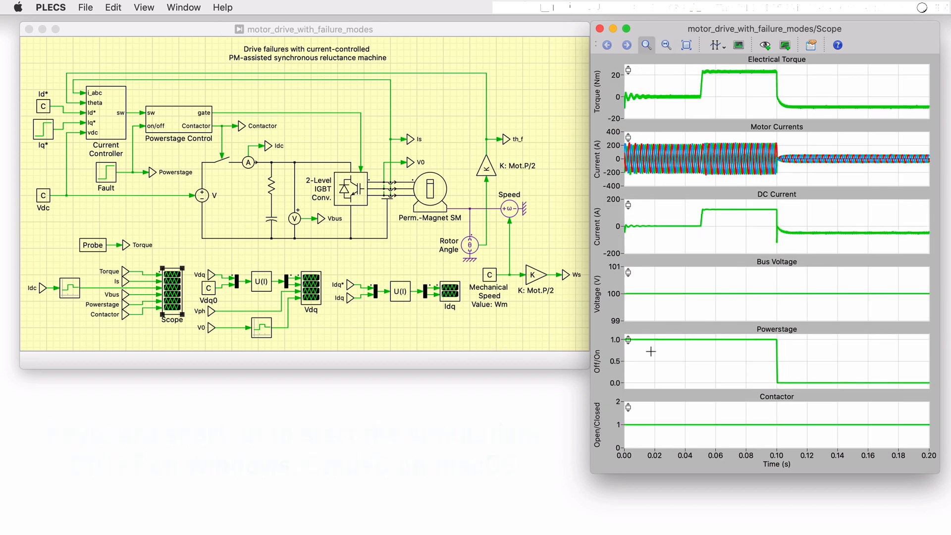
pyautogui.moveTo(789, 360)
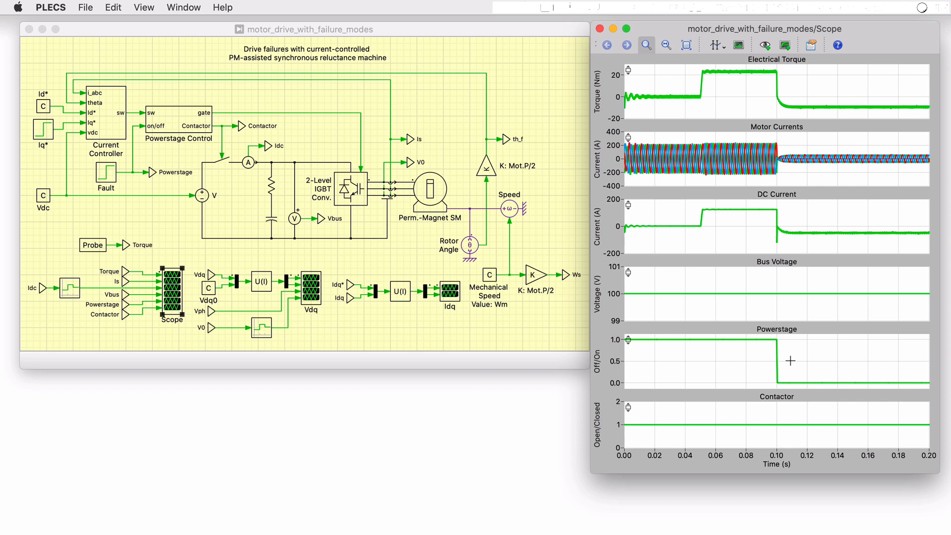
pyautogui.moveTo(789, 231)
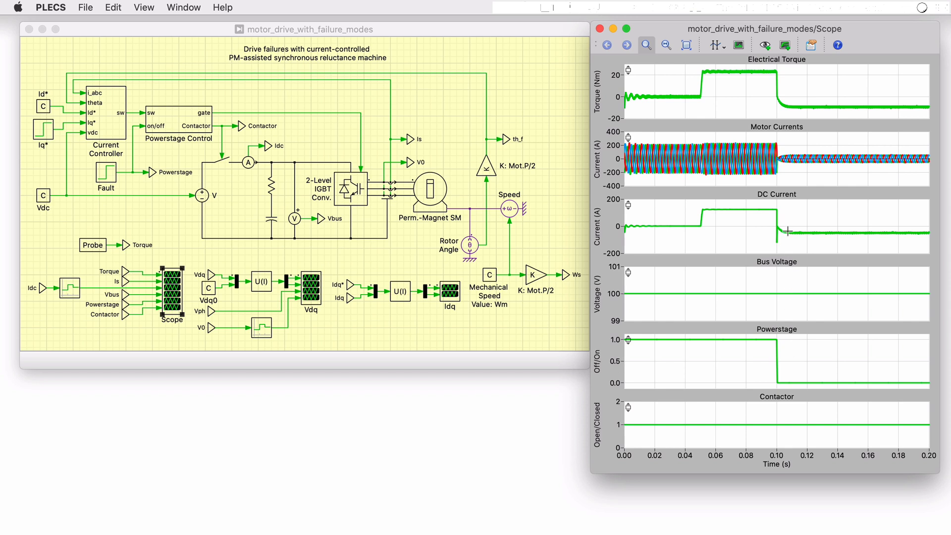